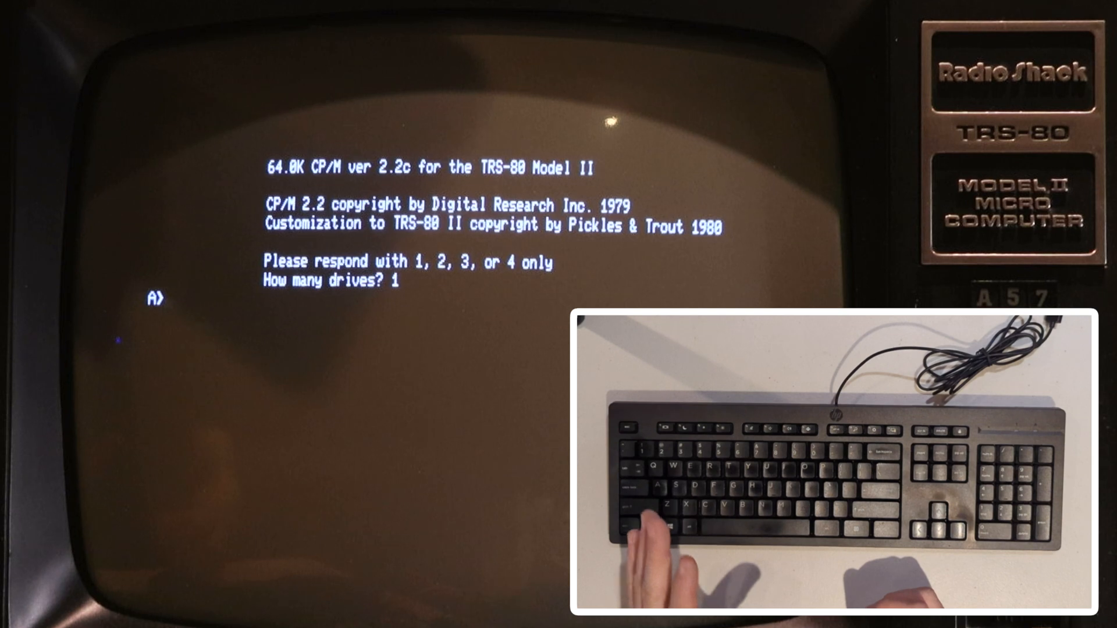
Step: Run DIR to list the disk directory, then begin typing the test sentence with 'Th'
type("di")
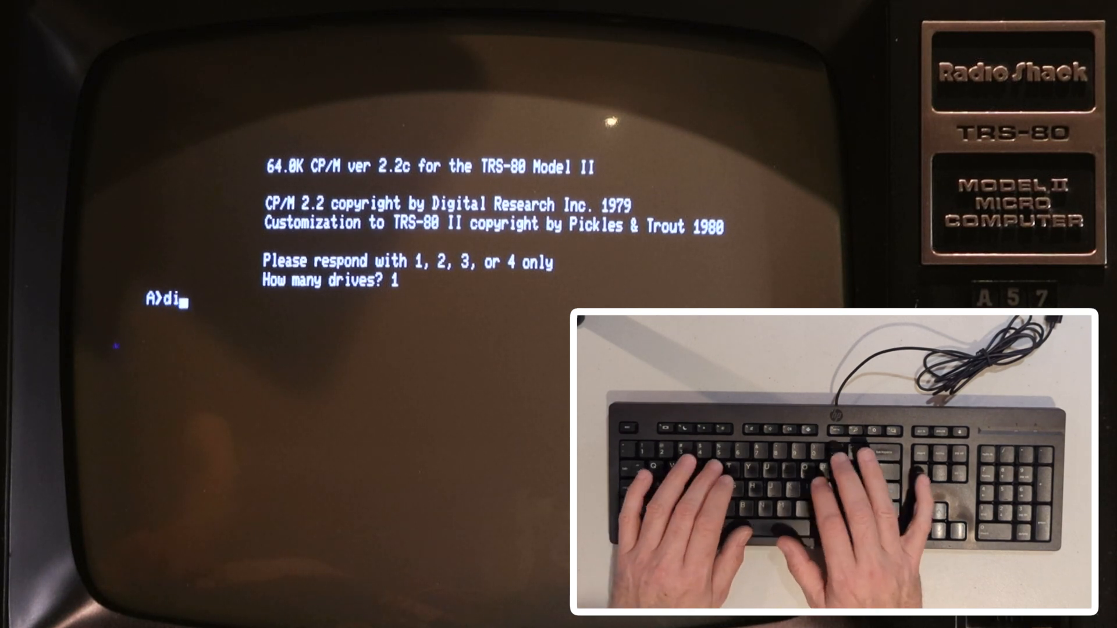
key("Enter")
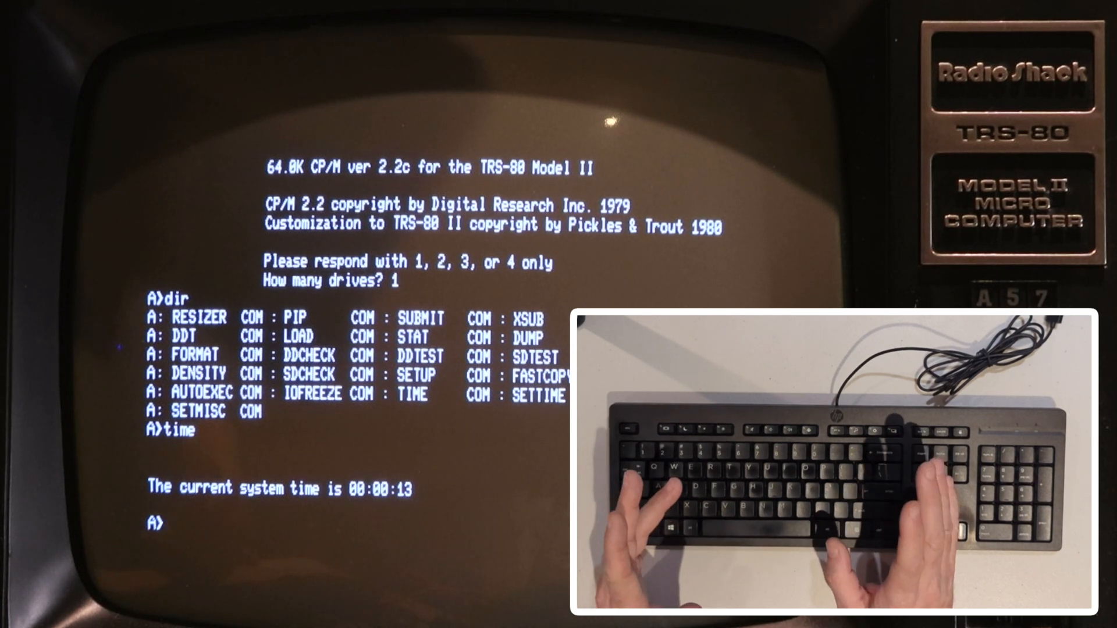
type("The qu")
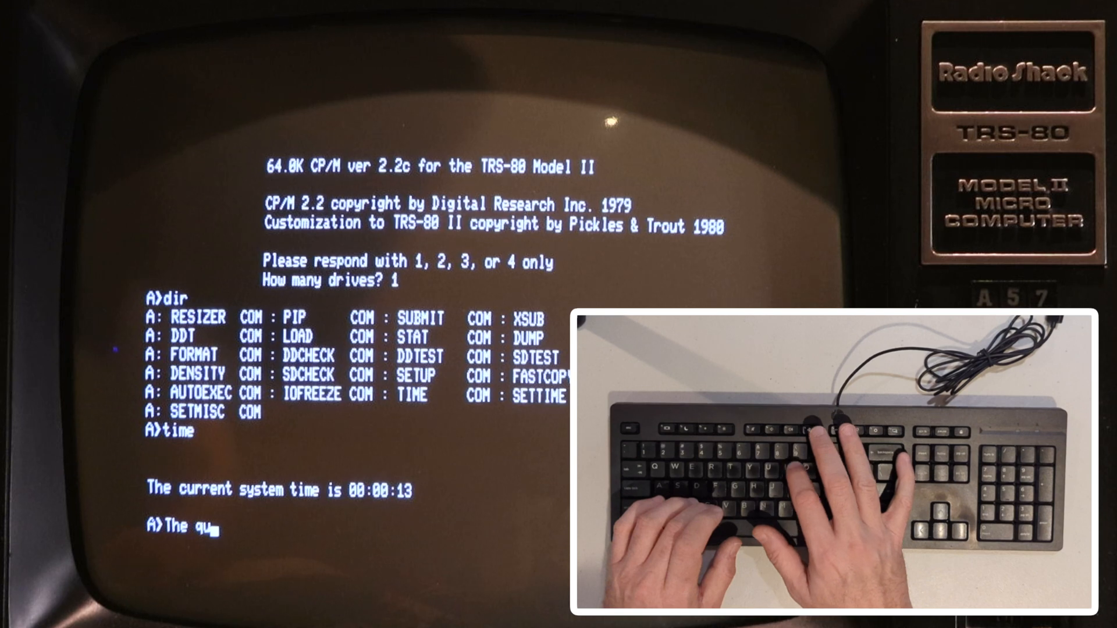
Step: Finish typing 'The quick brown fox jumps over the lazy dog!!!' at the A> prompt
type("ick brown fox ju")
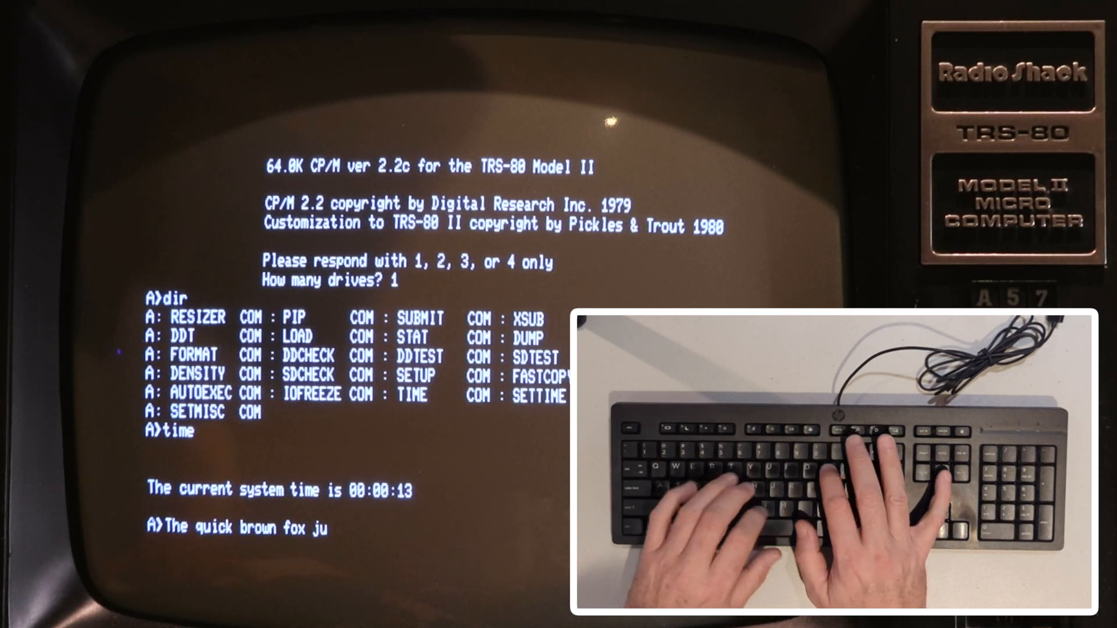
type("mps over the lazy do")
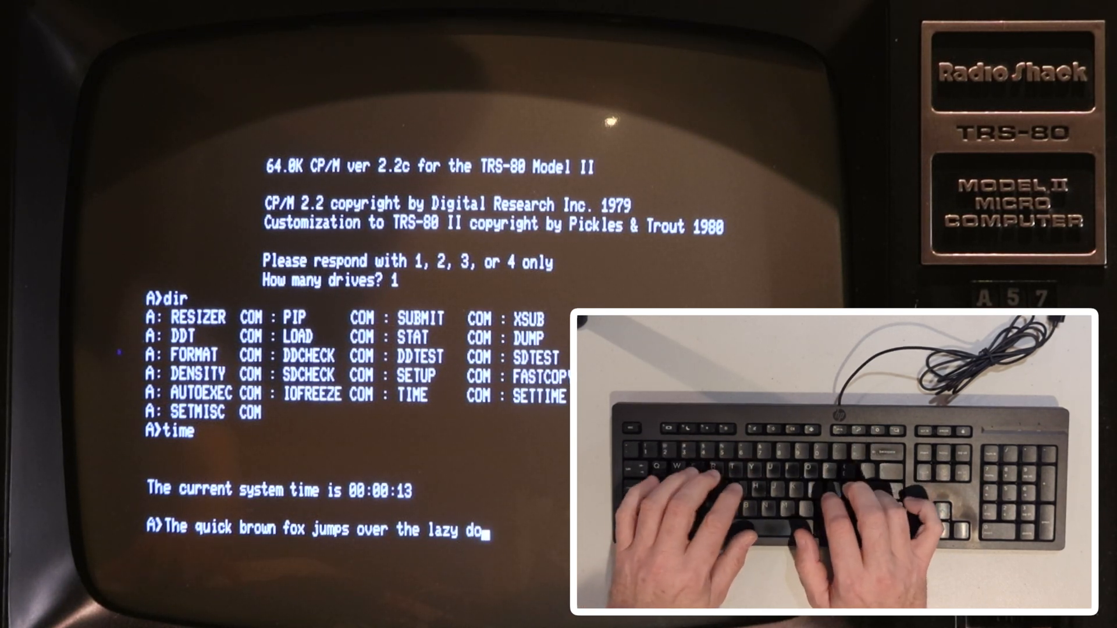
type("g!!!")
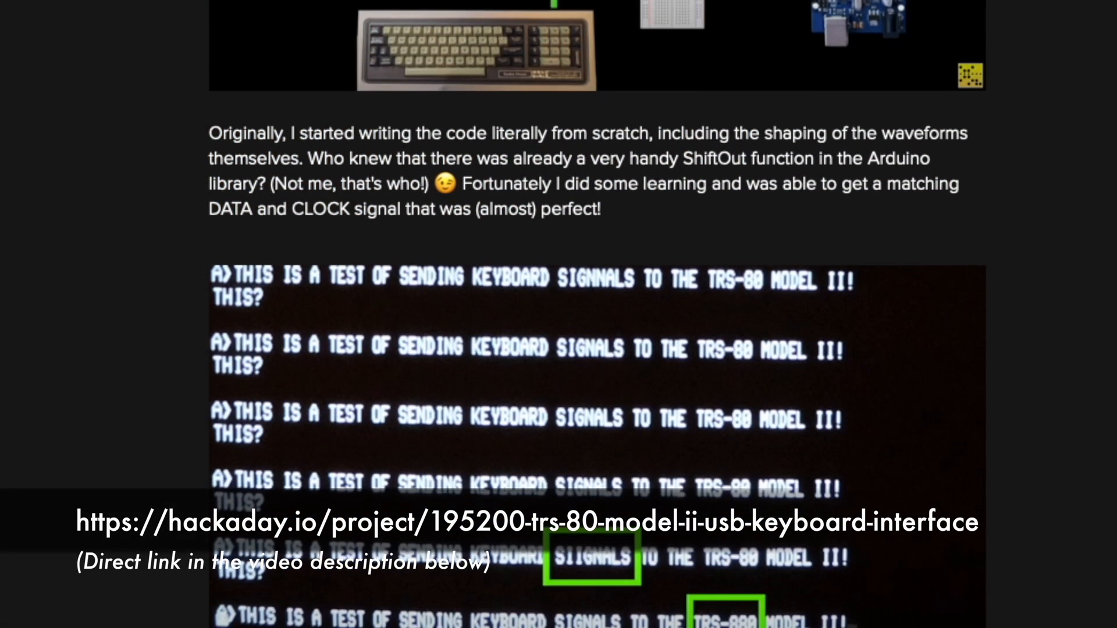
Step: Scroll to the project's FILES section and open M2_USB_Keyboard.c
scroll("down", 3)
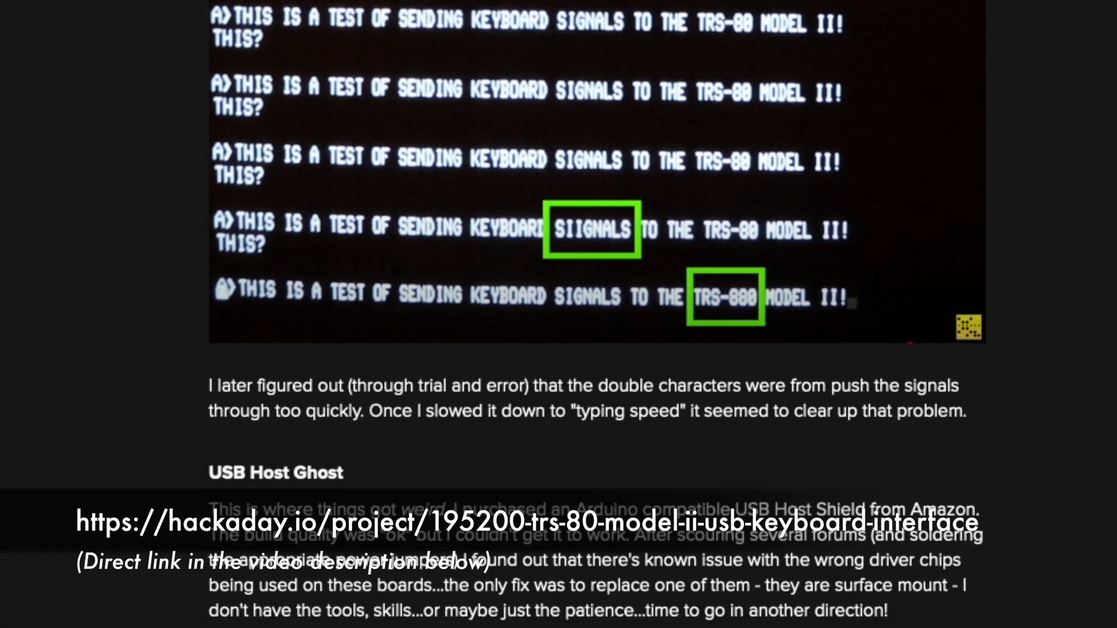
scroll("down", 3)
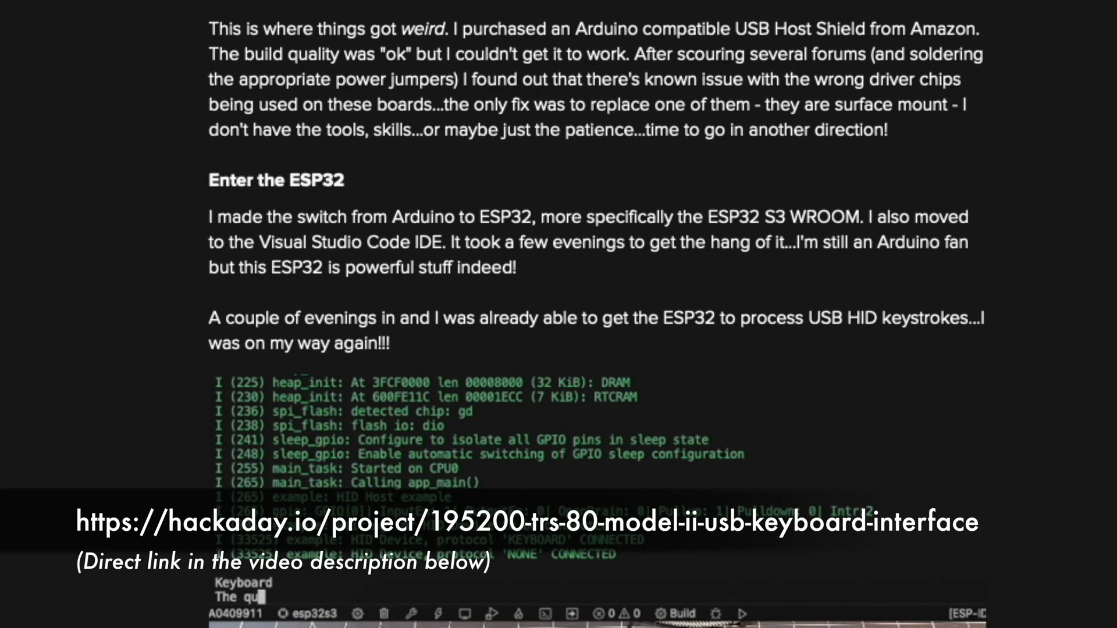
scroll("down", 3)
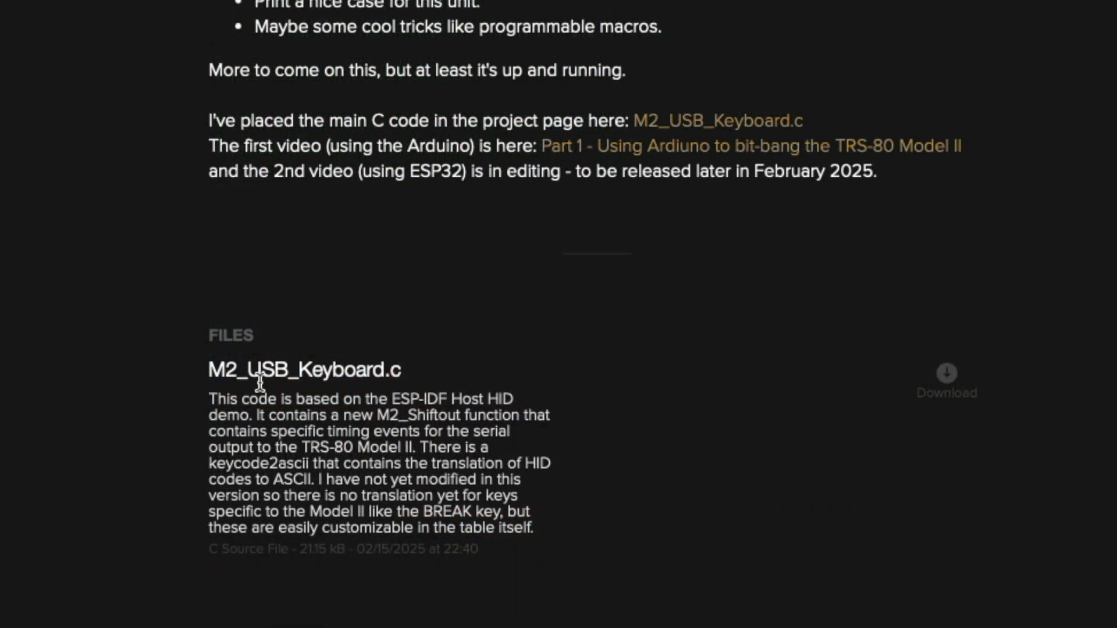
left_click(302, 370)
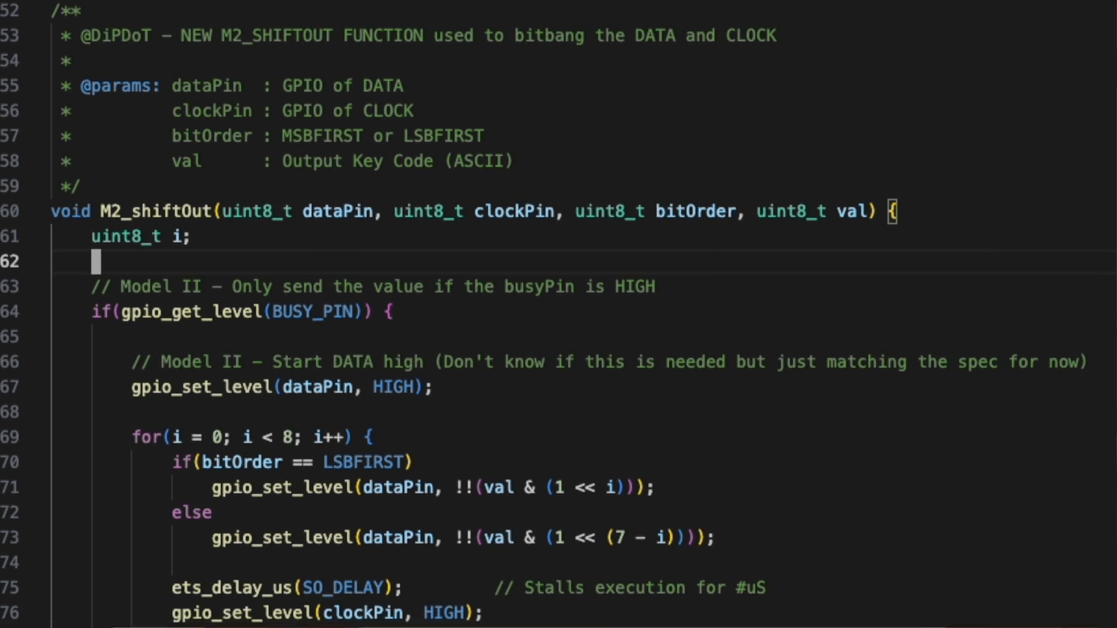
scroll("down", 3)
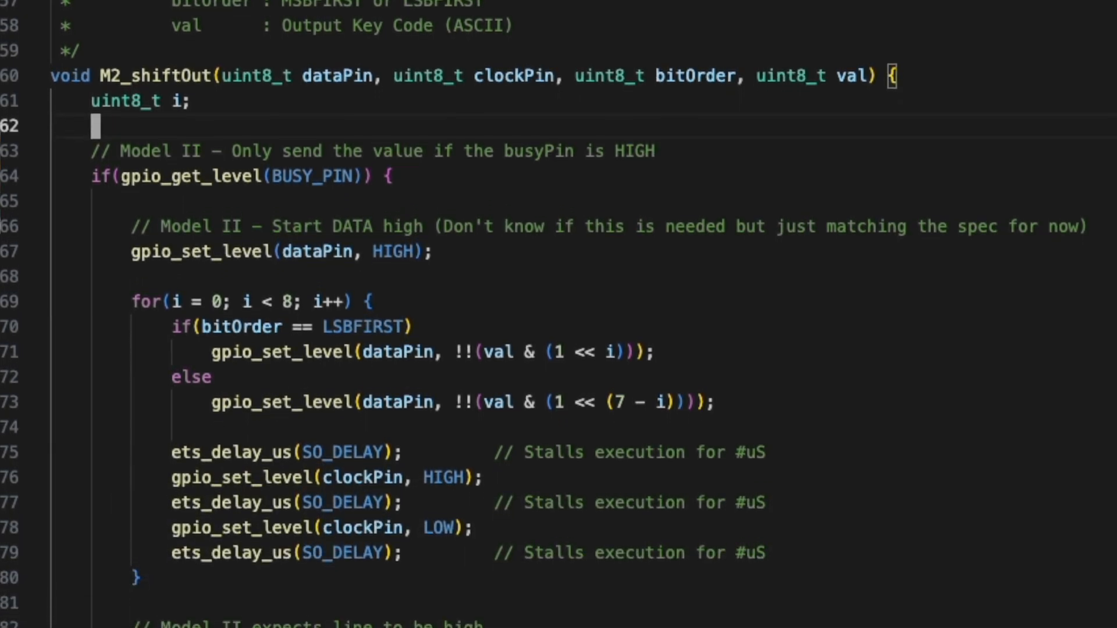
scroll("down", 3)
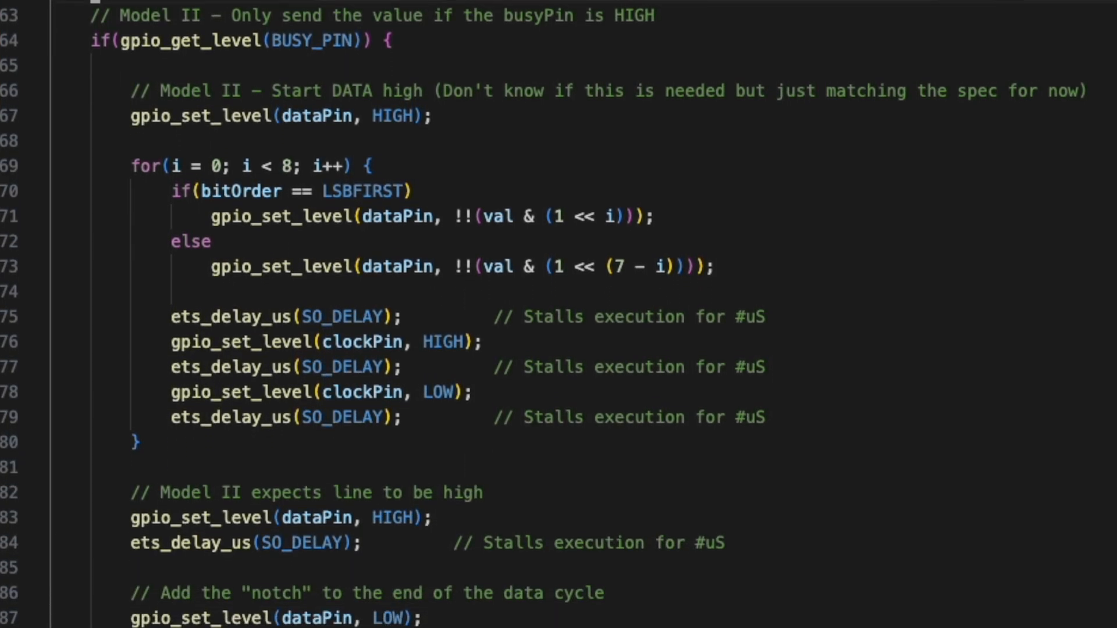